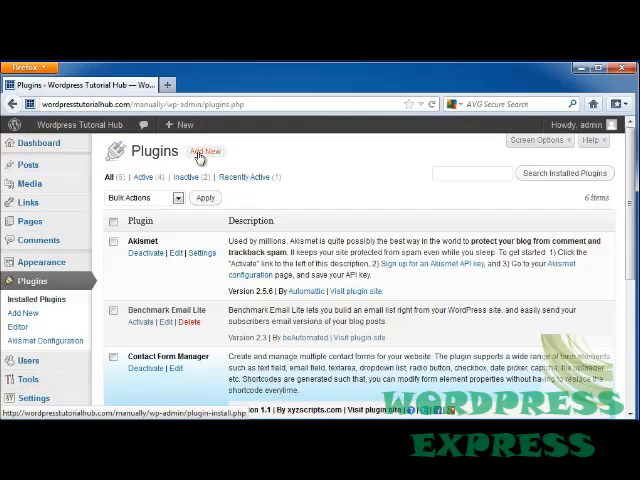
- Search the WordPress plugin directory for 'gravatar' and browse the results
left_click(204, 152)
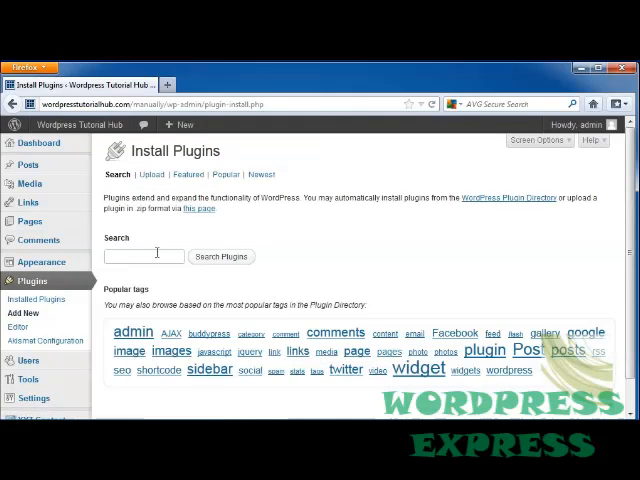
type("gravatar")
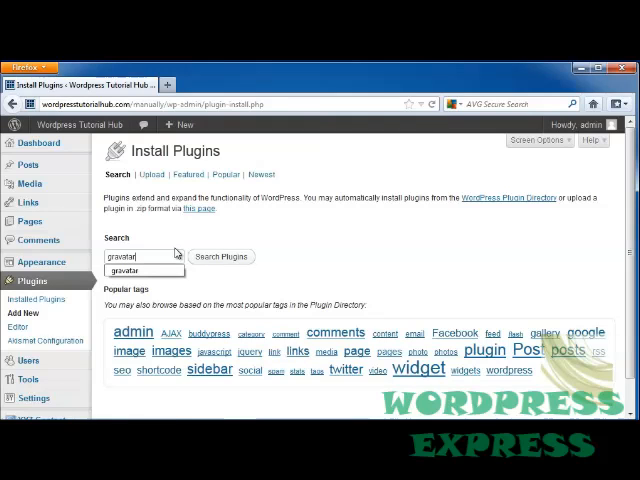
left_click(220, 256)
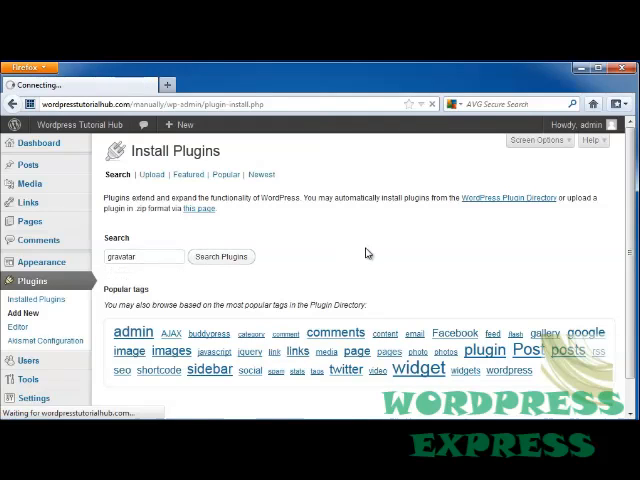
left_click(220, 256)
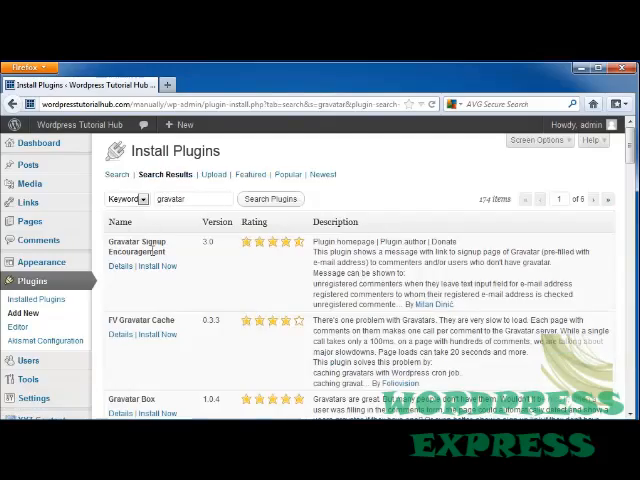
scroll("down", 3)
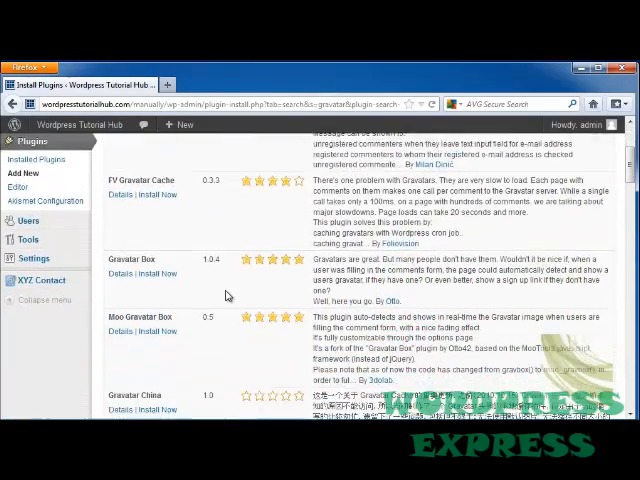
scroll("down", 3)
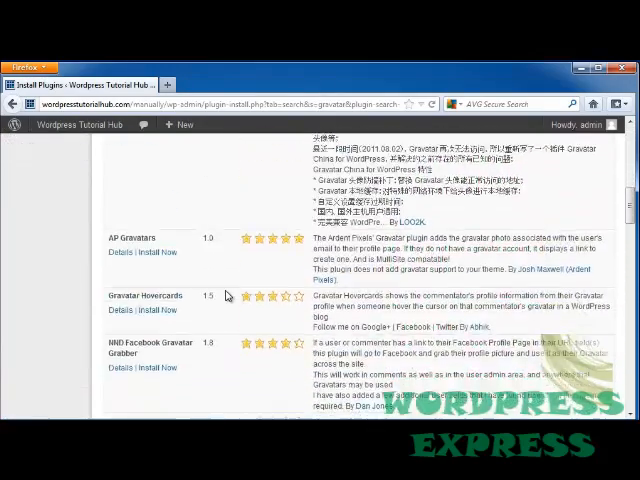
scroll("down", 3)
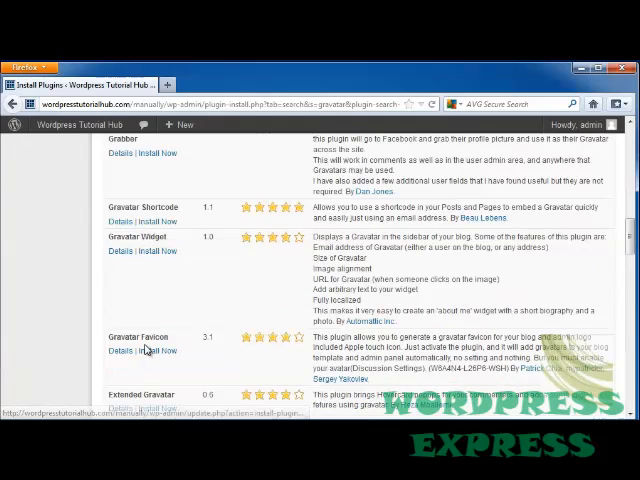
- Install the Gravatar Favicon plugin from the search results, confirming the install
left_click(156, 350)
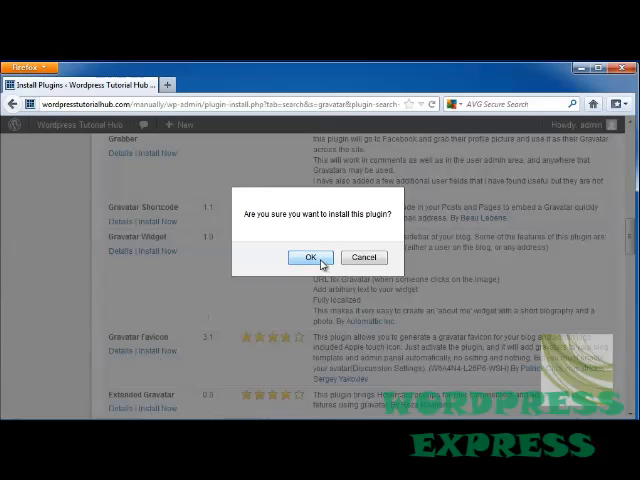
left_click(308, 256)
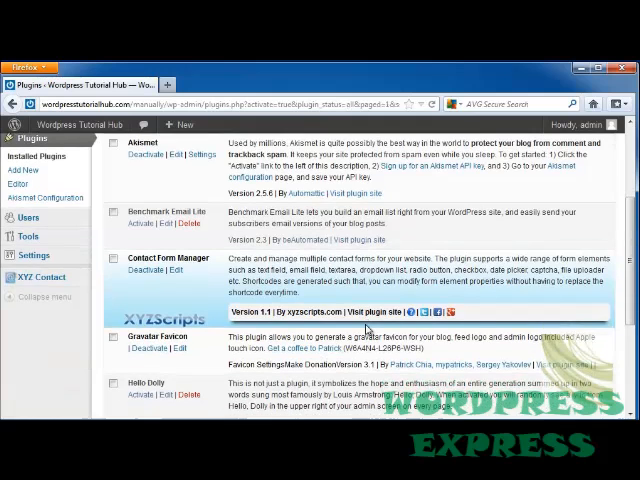
scroll("down", 3)
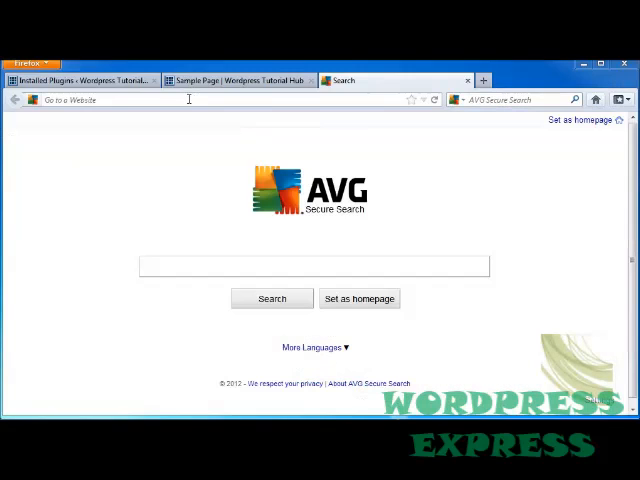
- Search the web for 'gravatar' and open the Gravatar - Globally Recognized Avatars site
left_click(312, 266)
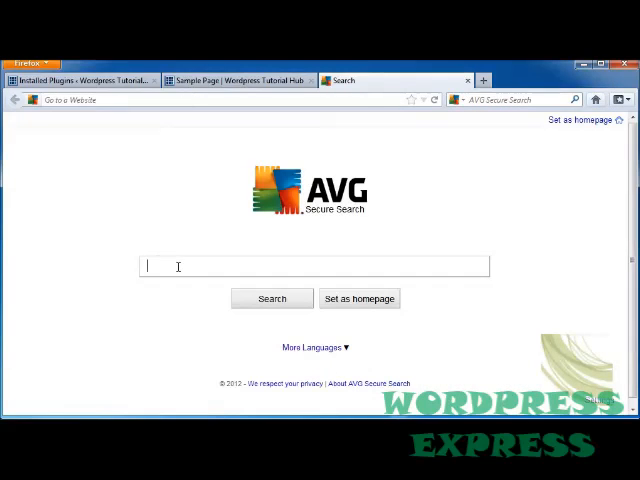
type("gravatar")
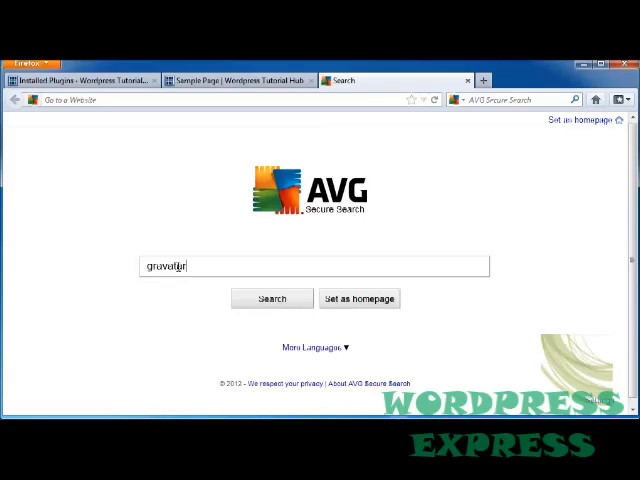
left_click(272, 298)
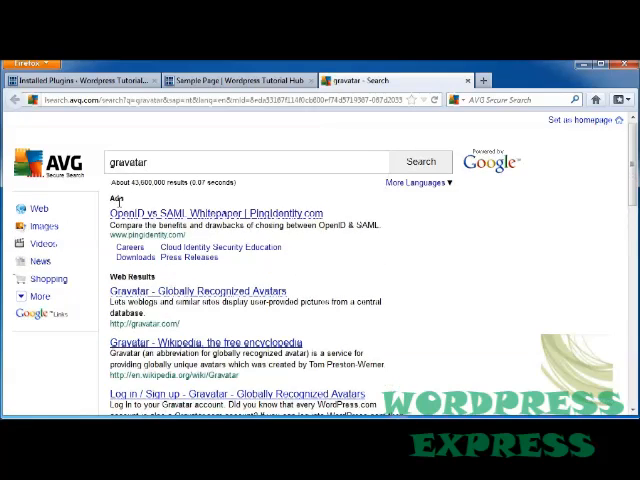
scroll("down", 3)
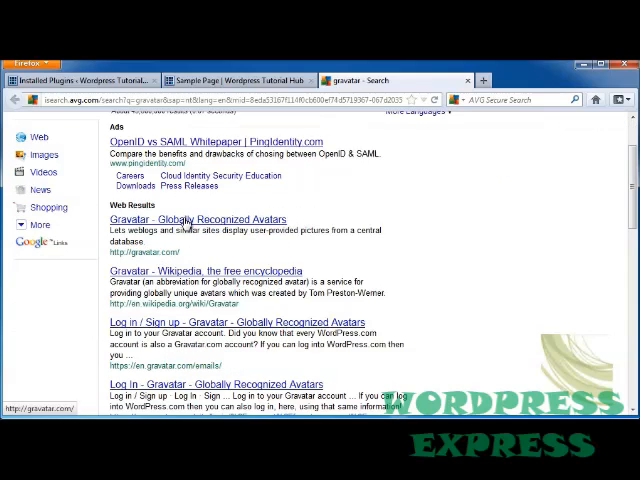
left_click(204, 220)
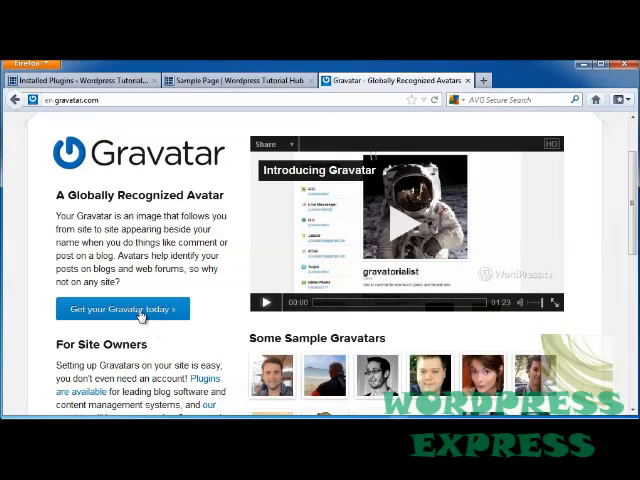
- Sign up for a Gravatar account with an email, username and password
left_click(122, 308)
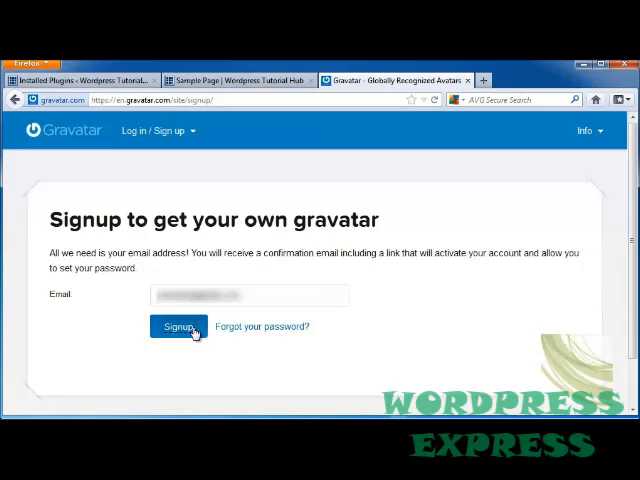
left_click(178, 326)
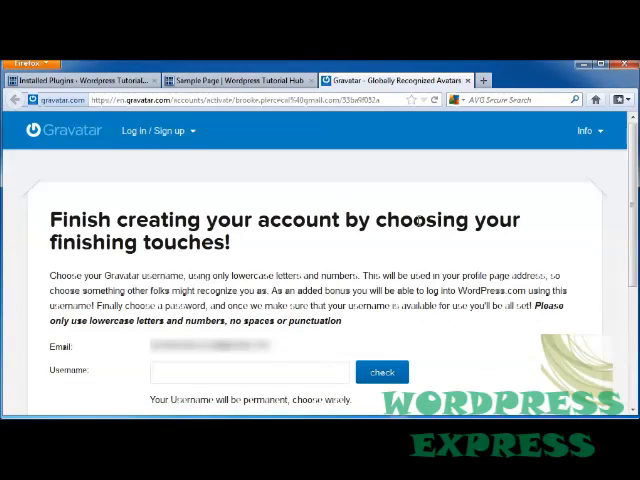
scroll("down", 3)
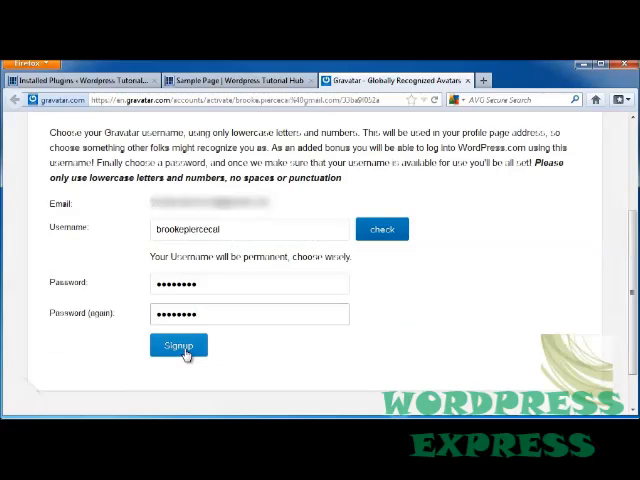
left_click(178, 344)
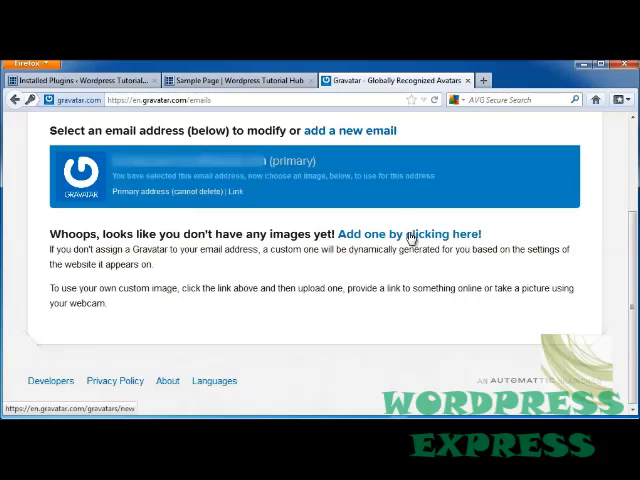
- Start adding a first avatar image sourced from the computer's hard drive
left_click(412, 234)
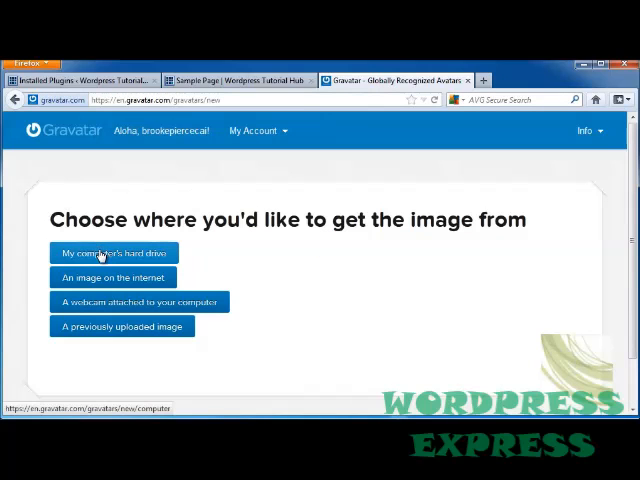
left_click(112, 252)
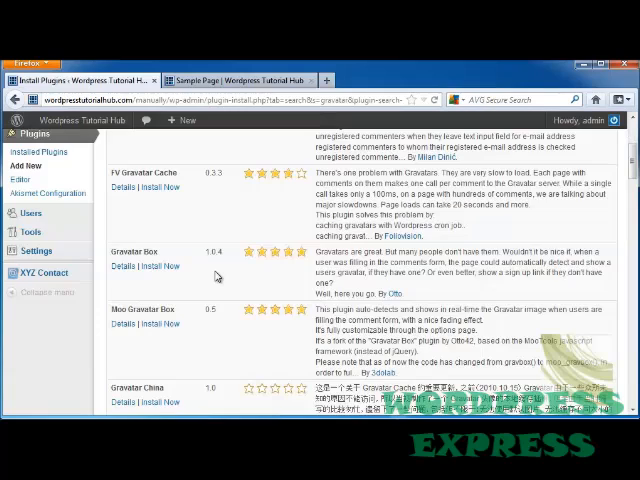
mouse_move(144, 250)
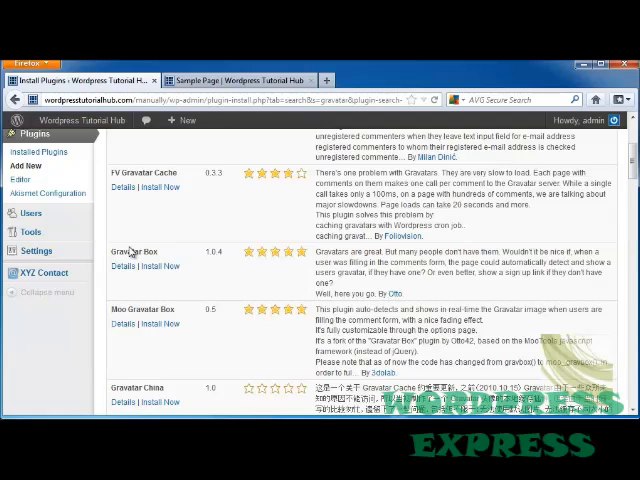
mouse_move(158, 294)
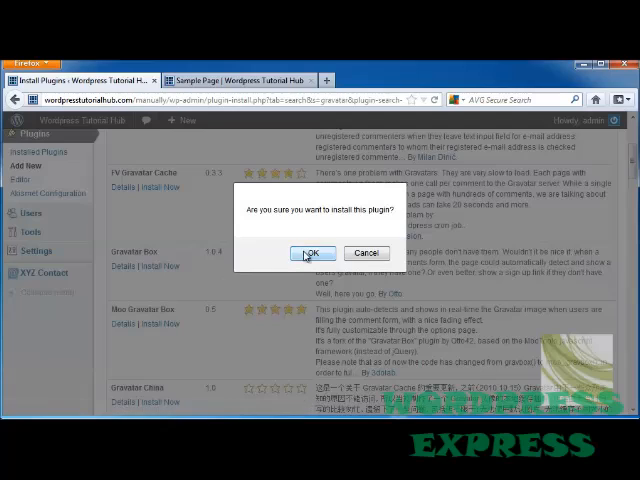
- Confirm installing the Gravatar Box plugin and activate it
left_click(312, 252)
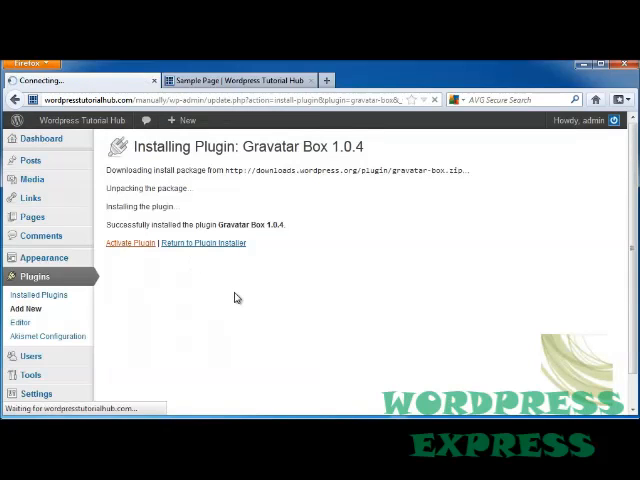
left_click(130, 242)
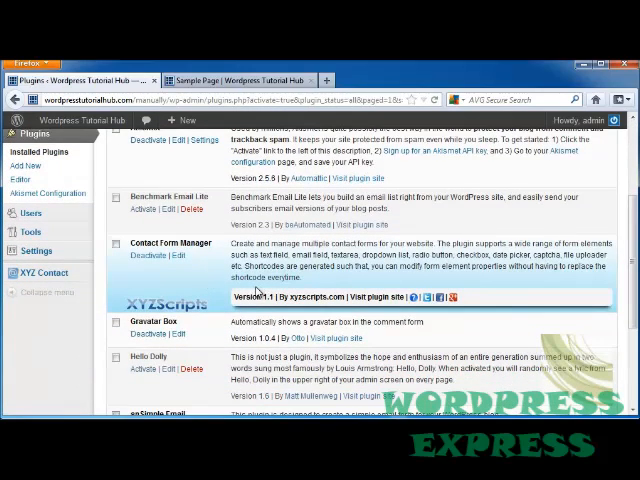
- Go to the Avatars section of the Discussion settings
left_click(36, 250)
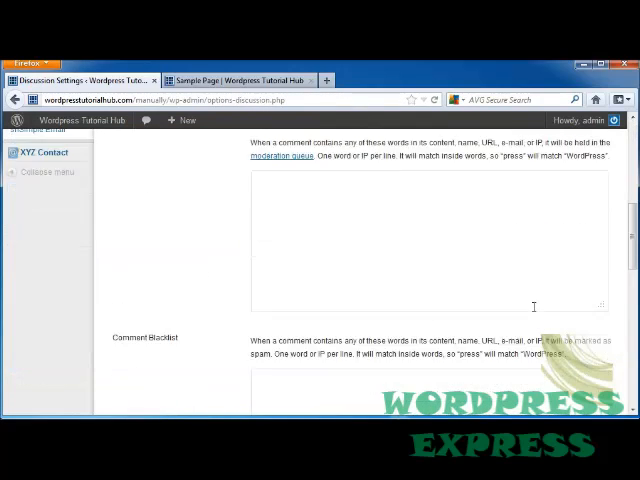
scroll("down", 3)
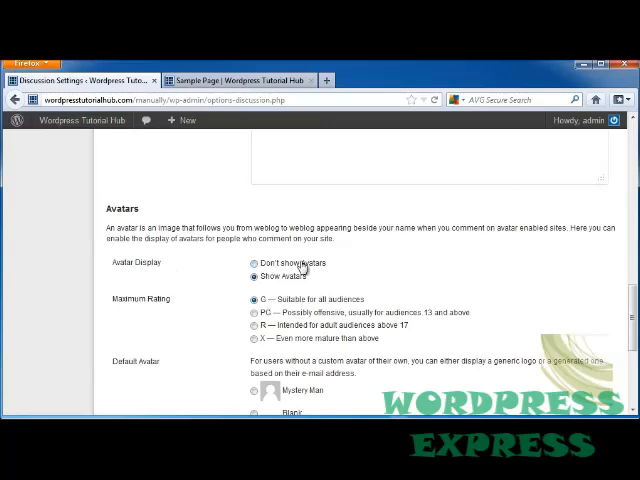
scroll("down", 3)
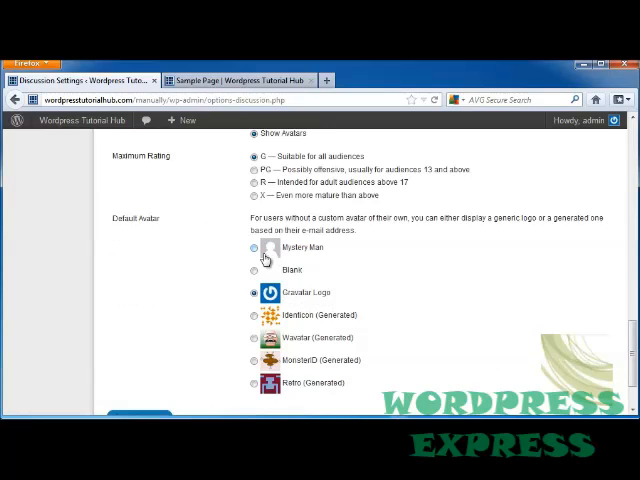
mouse_move(452, 250)
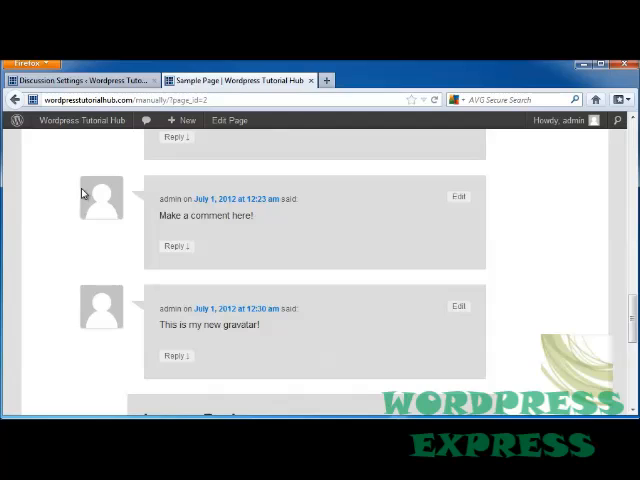
mouse_move(88, 176)
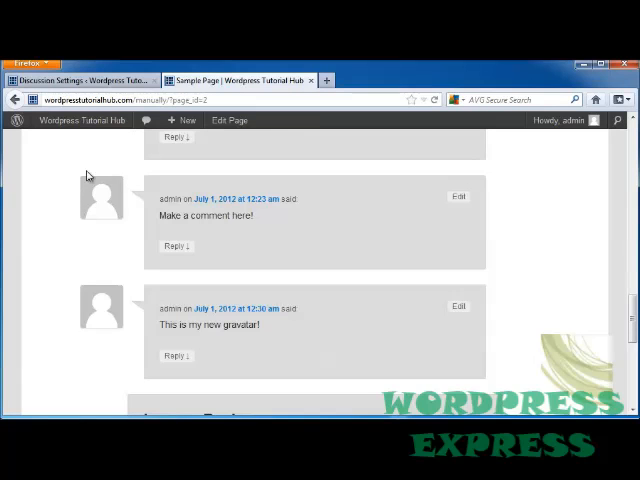
mouse_move(84, 208)
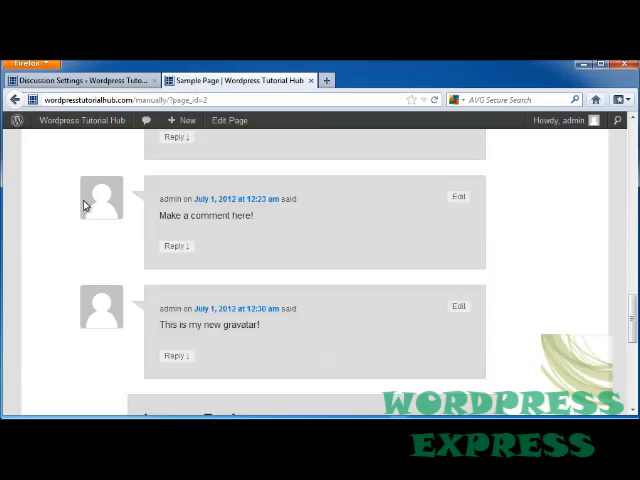
mouse_move(452, 252)
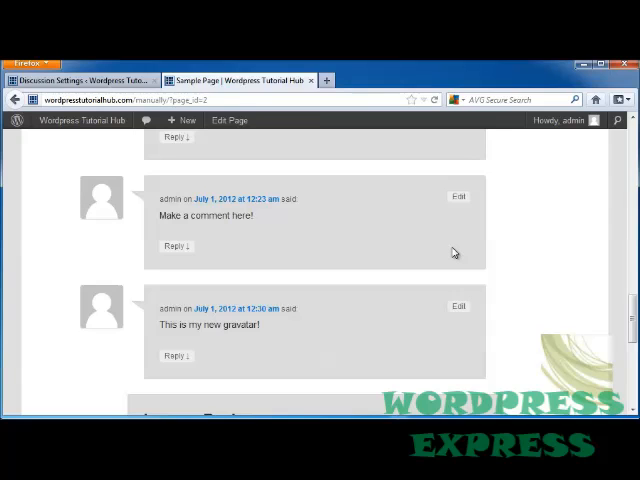